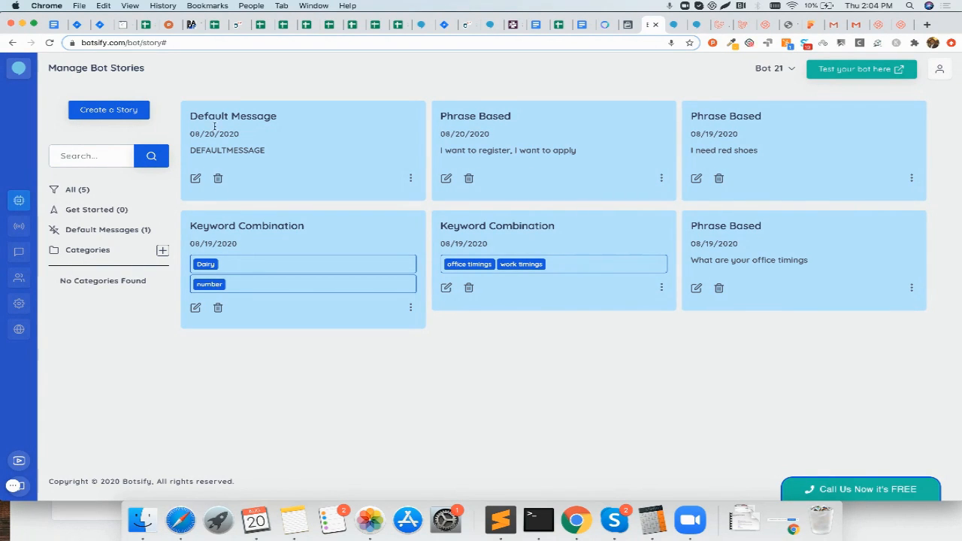
{"action": "mouse_move", "coordinate": [102, 211]}
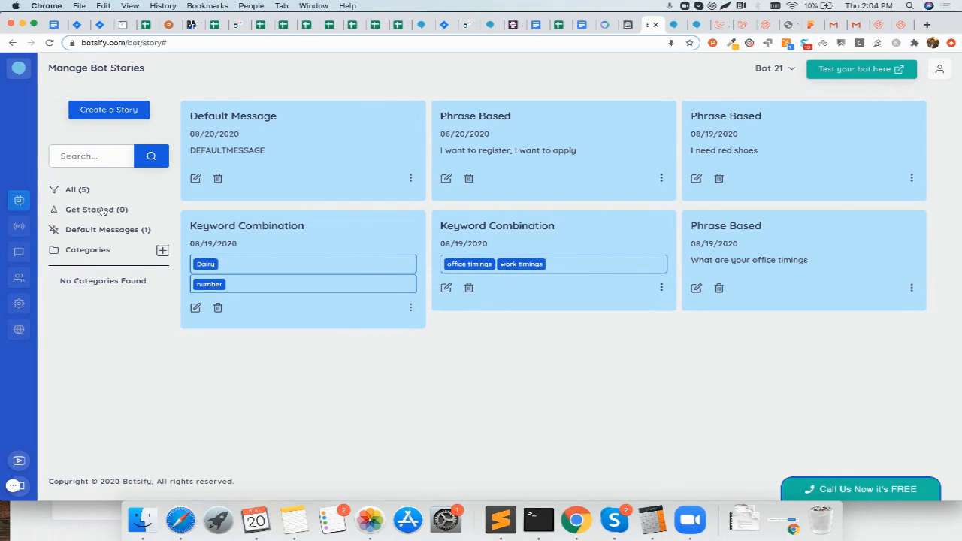
{"action": "mouse_move", "coordinate": [105, 210]}
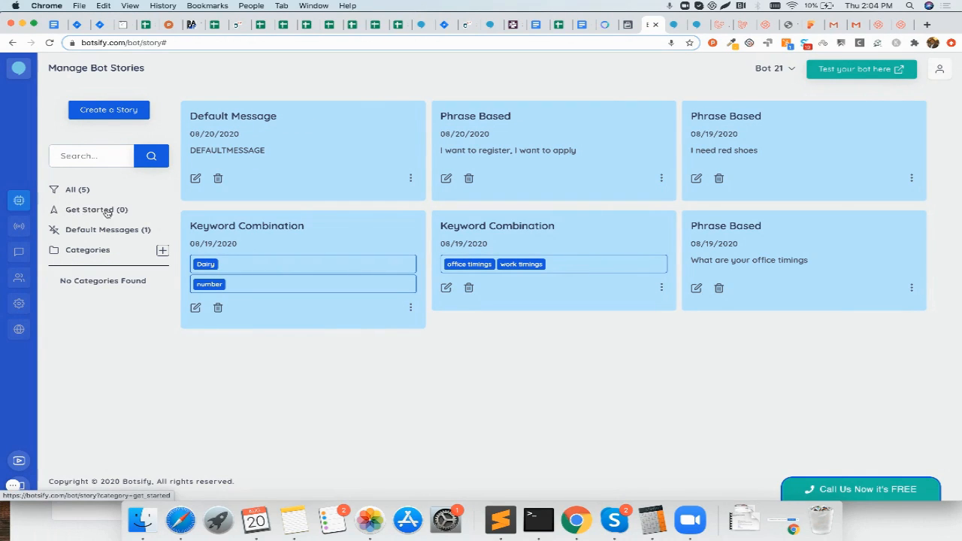
{"action": "mouse_move", "coordinate": [72, 216]}
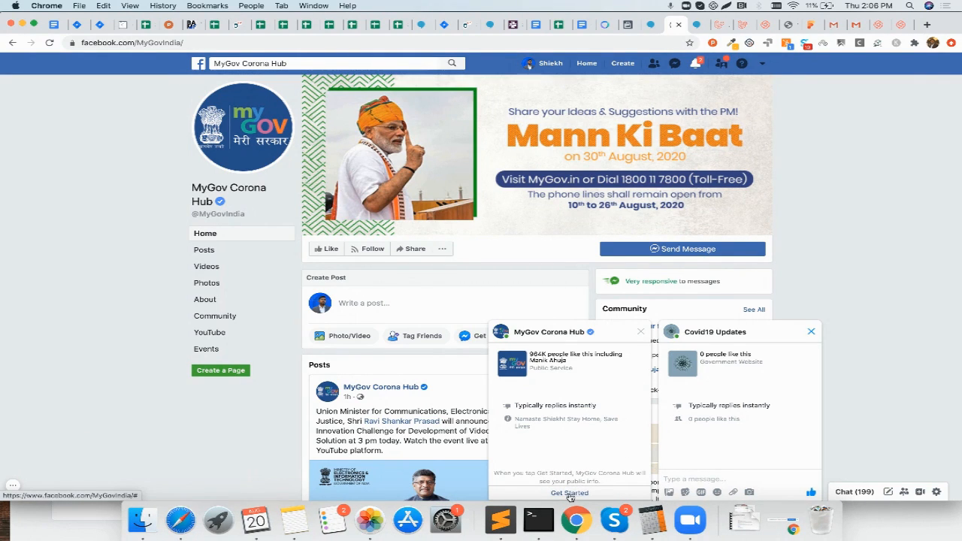
Step: Start the MyGov Corona Hub Messenger chat with Get Started to see its automated reply
{"action": "left_click", "coordinate": [568, 493]}
{"action": "type", "text": "qwqwqwqwq"}
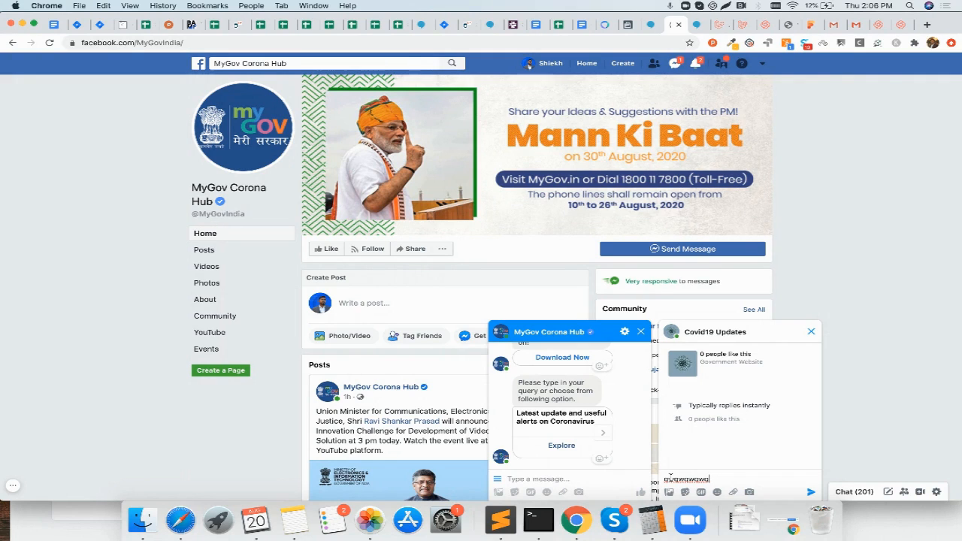
{"action": "mouse_move", "coordinate": [635, 7]}
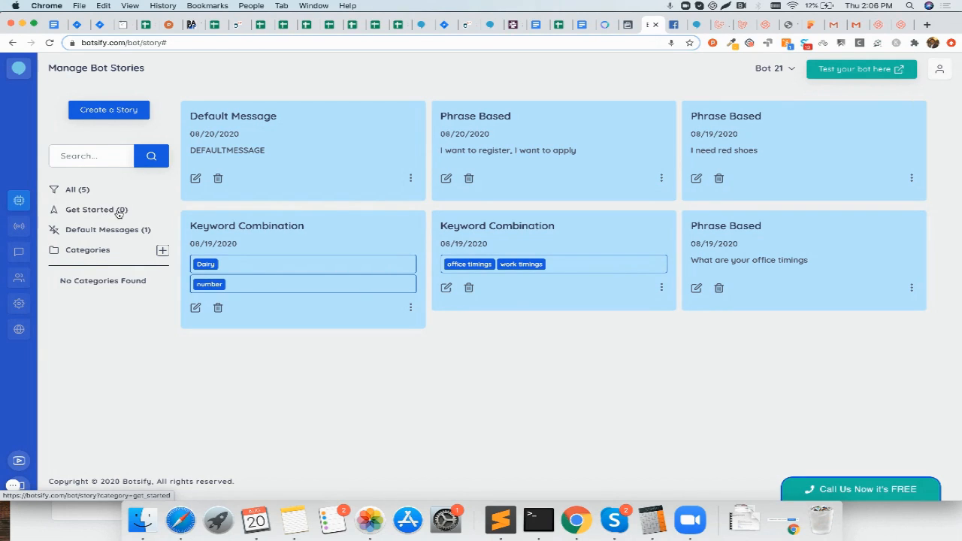
Step: Begin a new phrase story with the user phrase GETSTARTED STORY
{"action": "left_click", "coordinate": [108, 108]}
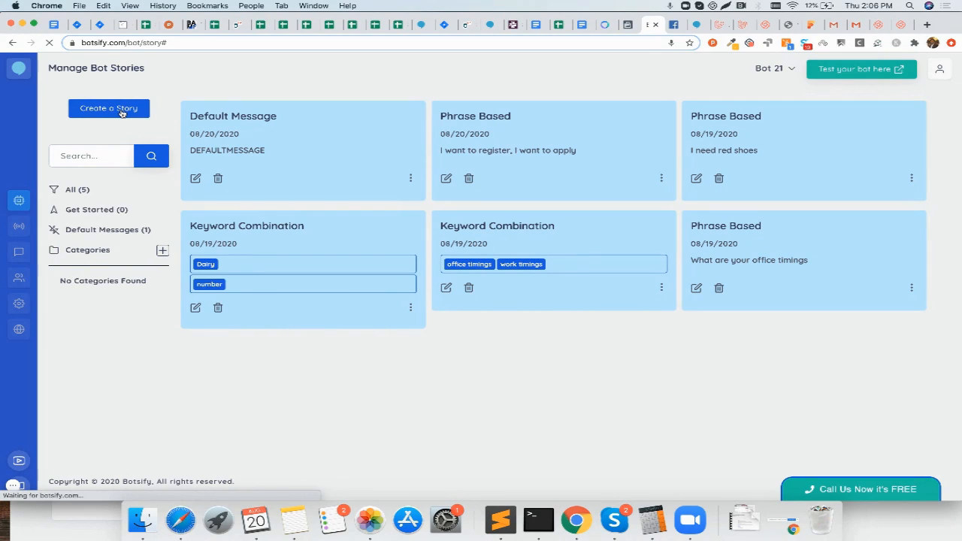
{"action": "left_click", "coordinate": [108, 108]}
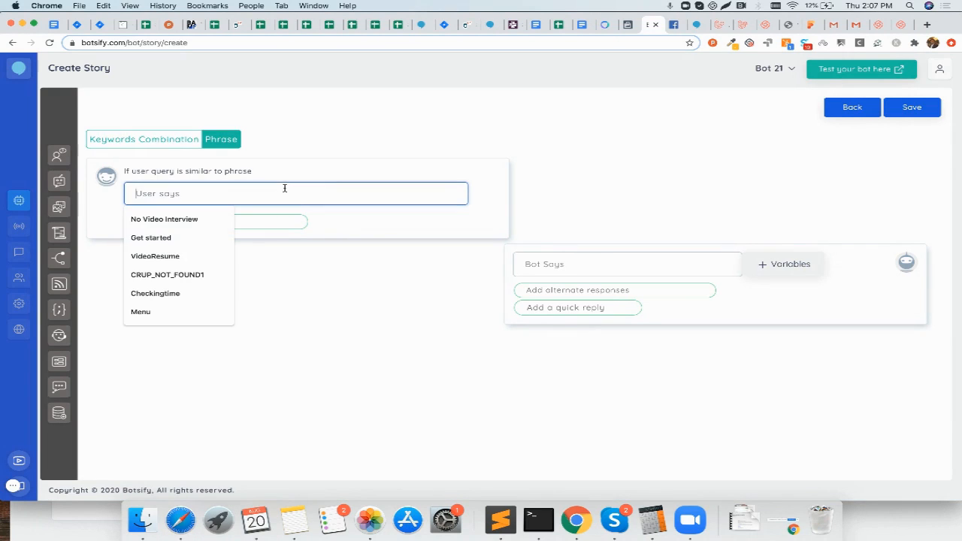
{"action": "type", "text": "GETSTARTED STORY"}
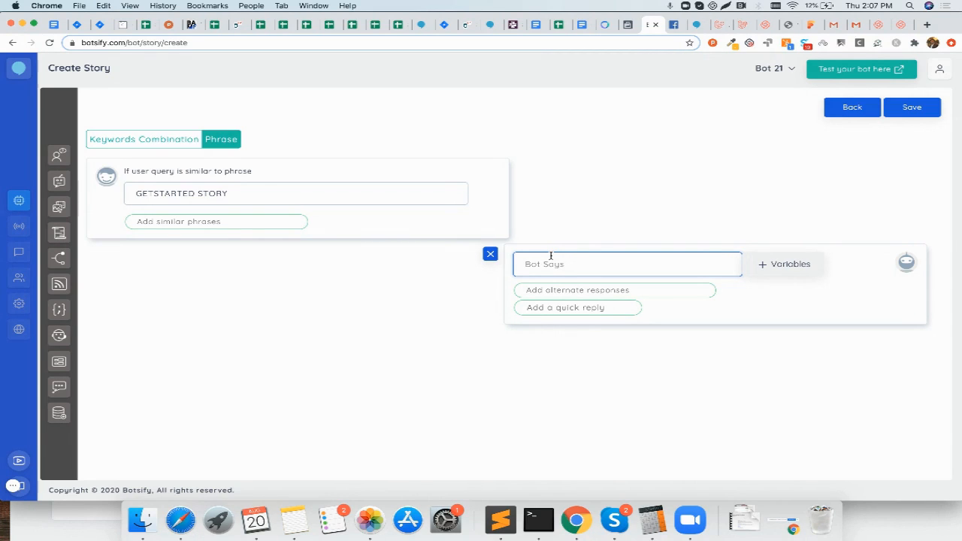
Step: Write the bot reply 'Hey welcome, are you interested in knowing about Corona Virus' without Yes/No quick replies
{"action": "type", "text": "Hey"}
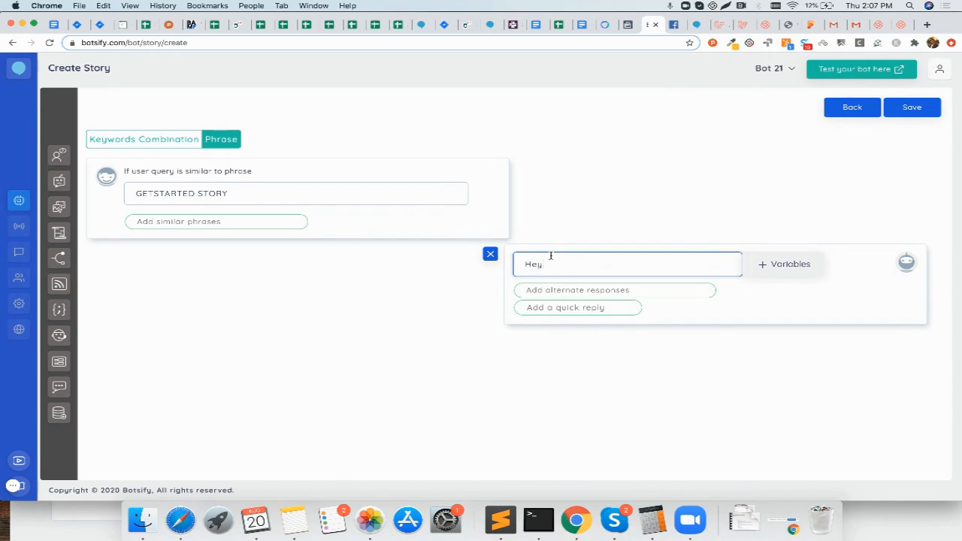
{"action": "type", "text": "welcome to our chatbot are"}
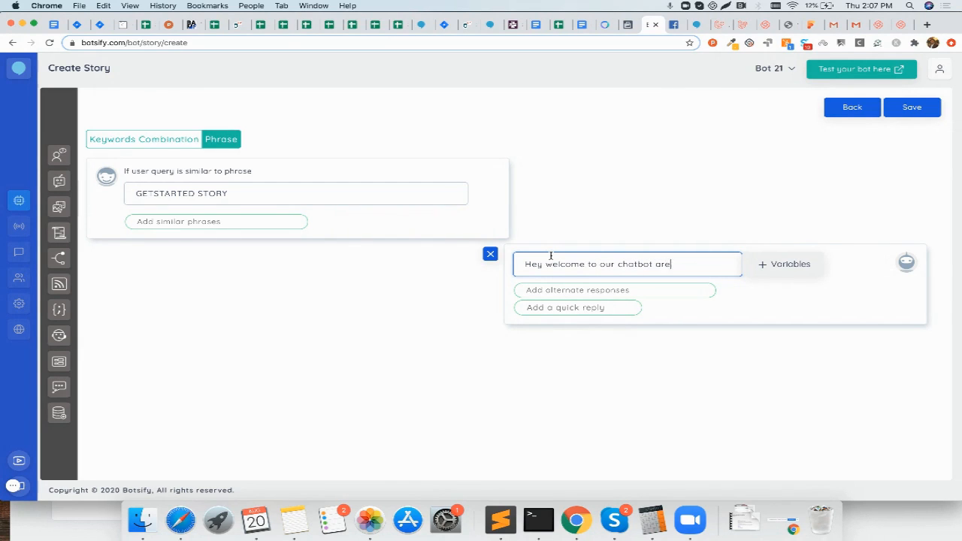
{"action": "type", "text": "you interested in knowing b"}
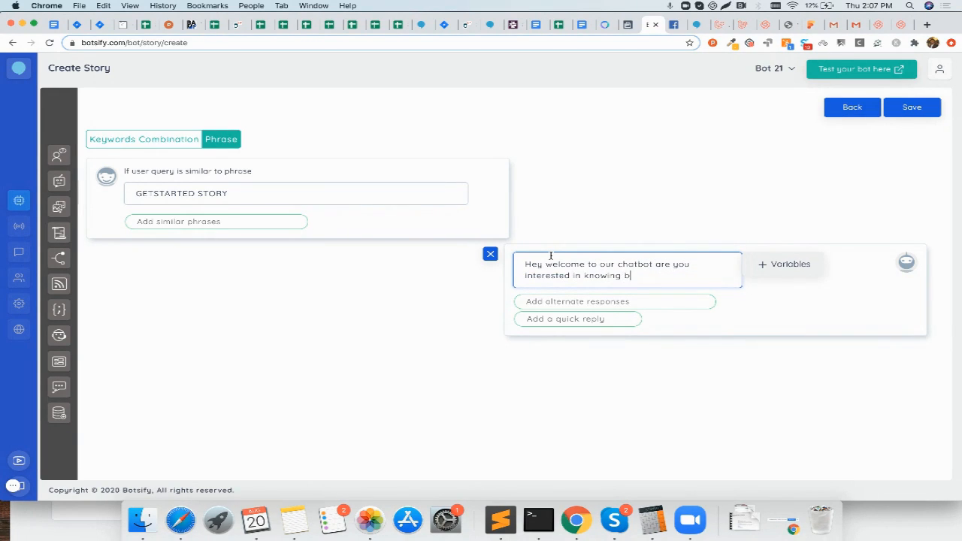
{"action": "type", "text": "about Corona Virus?"}
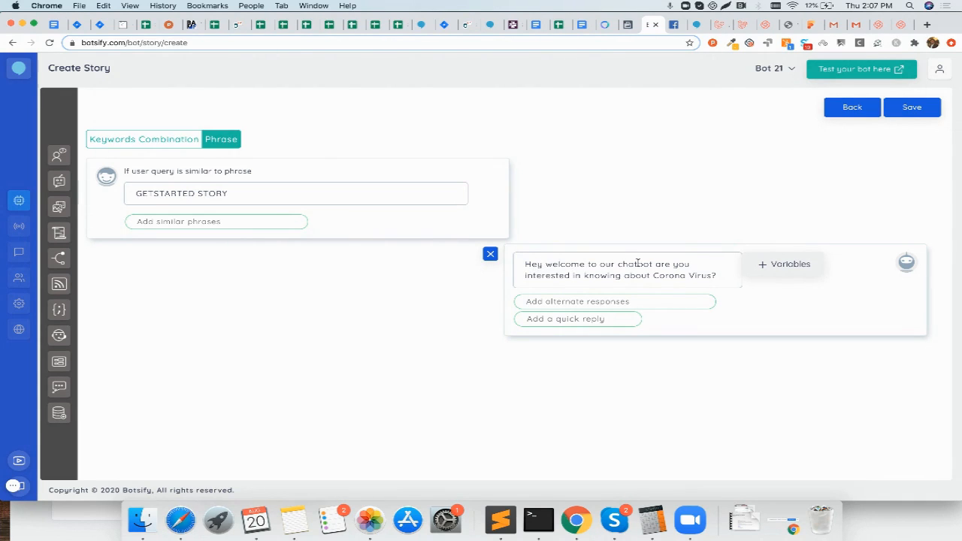
{"action": "mouse_move", "coordinate": [562, 277]}
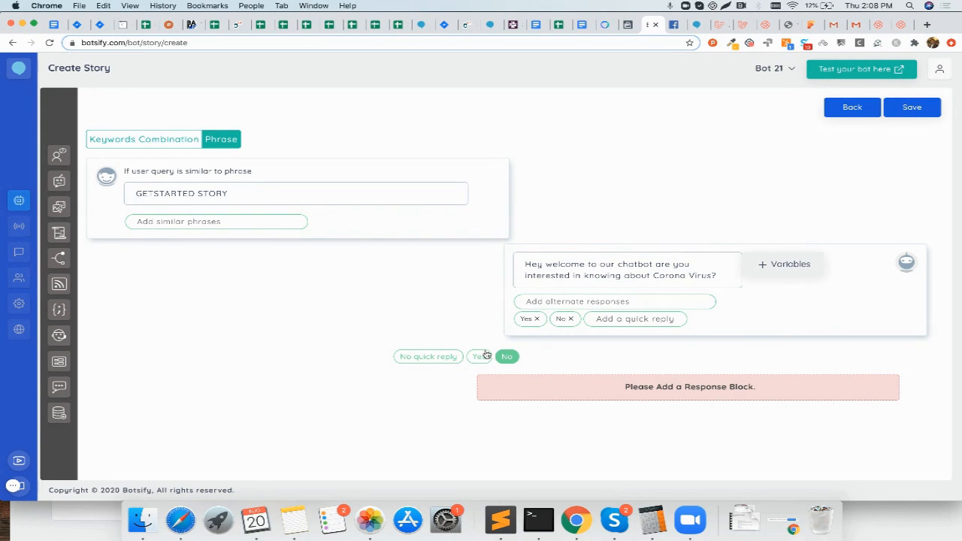
{"action": "mouse_move", "coordinate": [475, 361]}
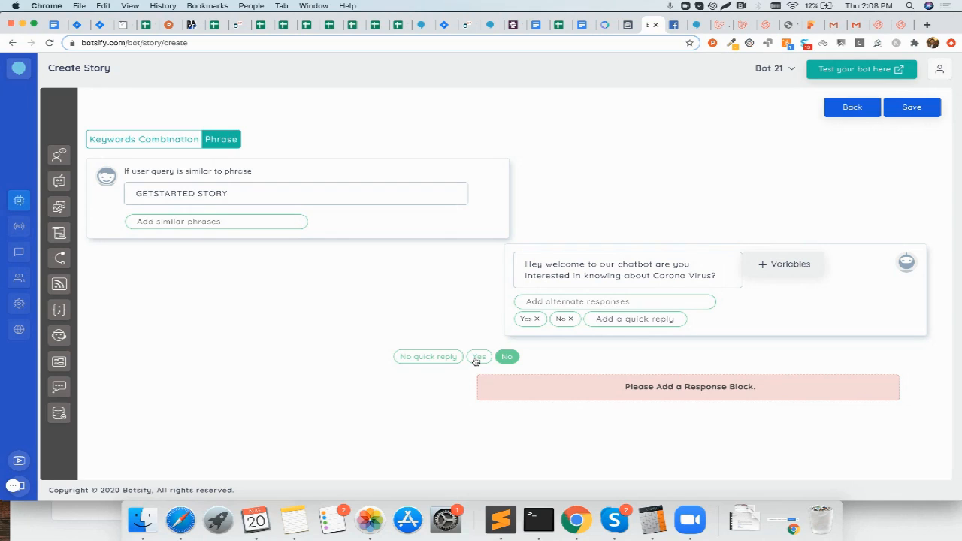
{"action": "left_click", "coordinate": [911, 107]}
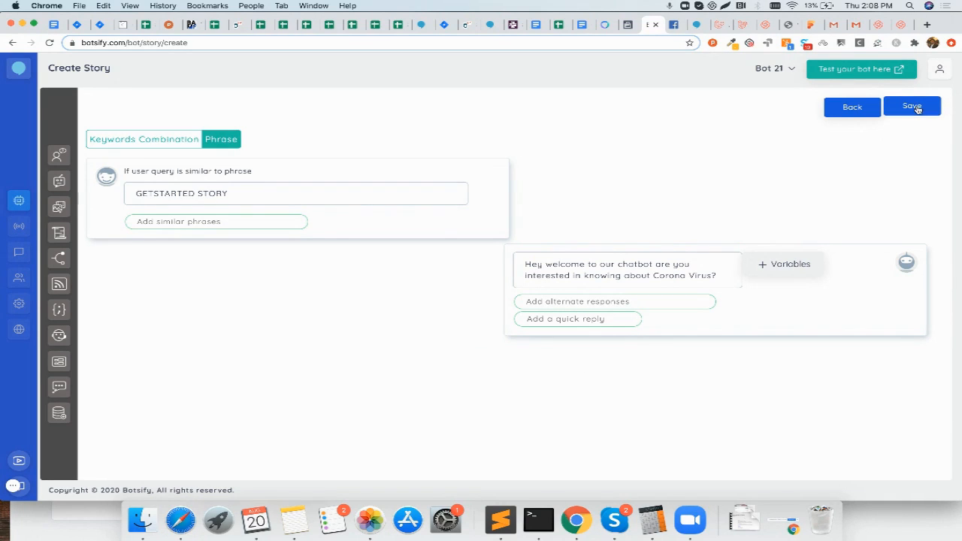
Step: Save the GETSTARTED STORY so it appears in the stories list
{"action": "left_click", "coordinate": [911, 105]}
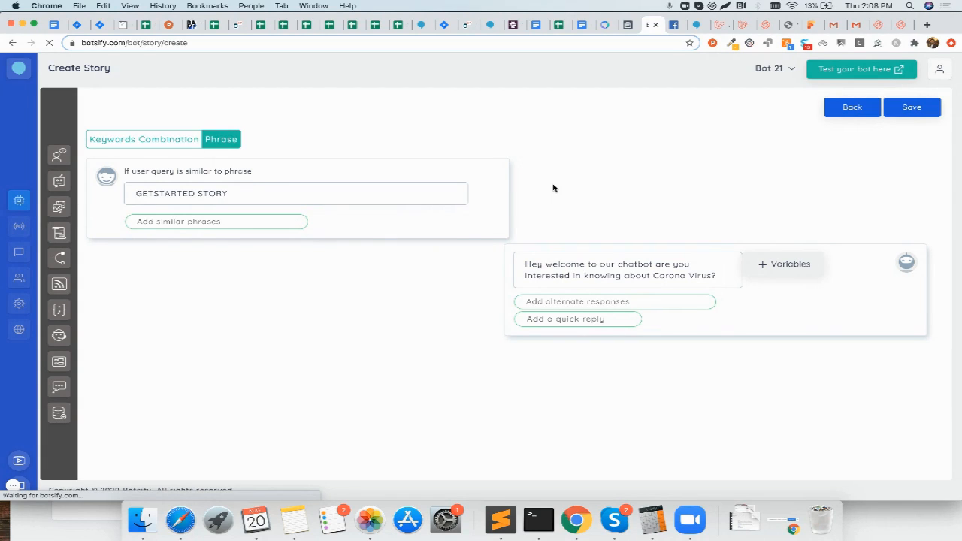
{"action": "left_click", "coordinate": [912, 107]}
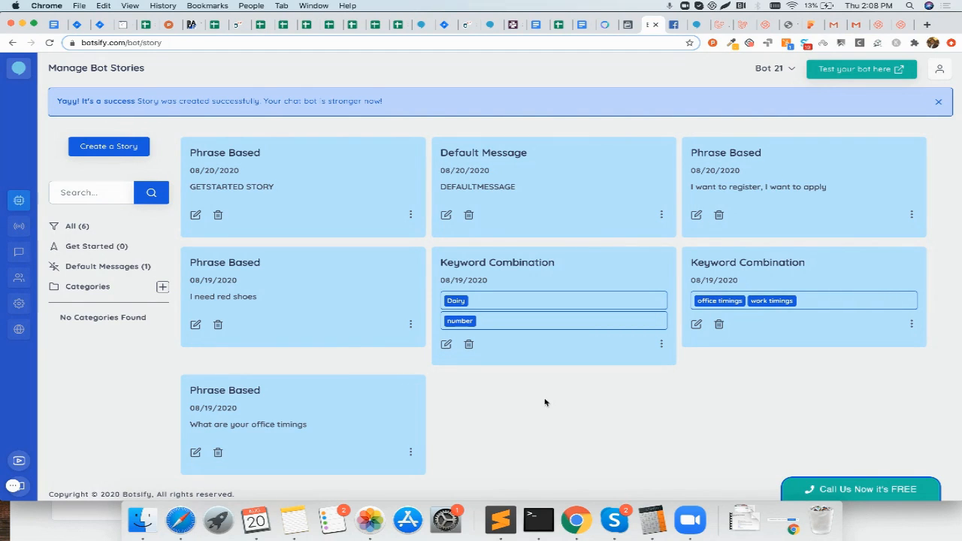
{"action": "mouse_move", "coordinate": [242, 155]}
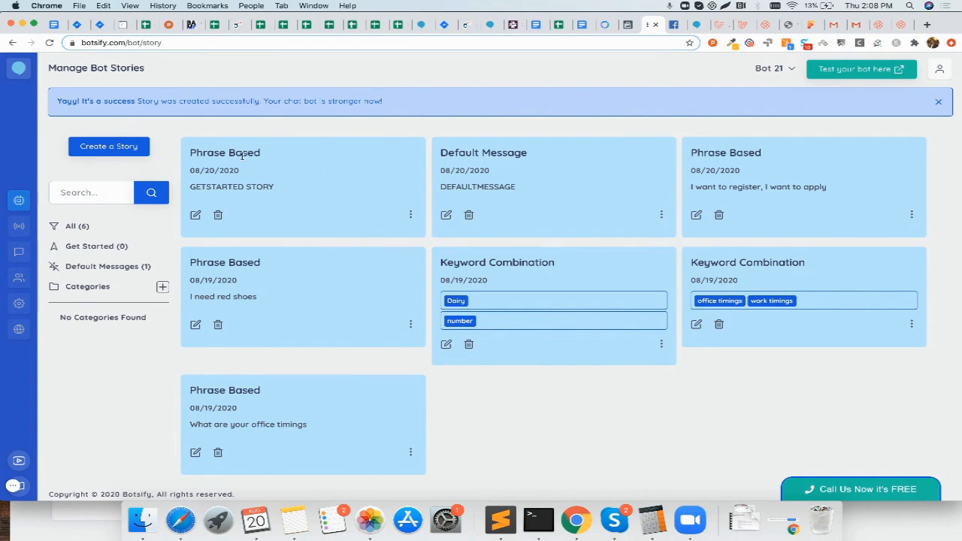
{"action": "mouse_move", "coordinate": [410, 216]}
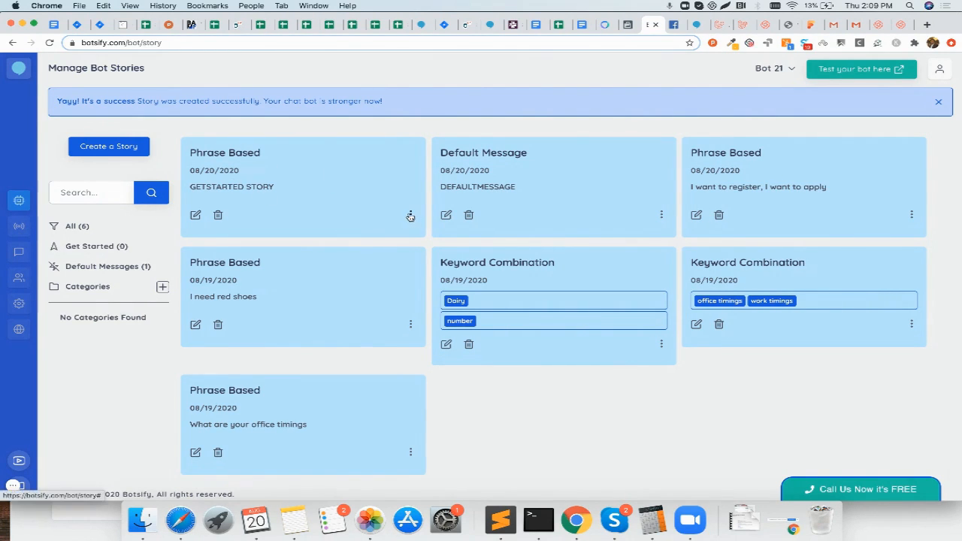
Step: Designate GETSTARTED STORY as the bot's Get Started Button story via its card menu
{"action": "left_click", "coordinate": [410, 215]}
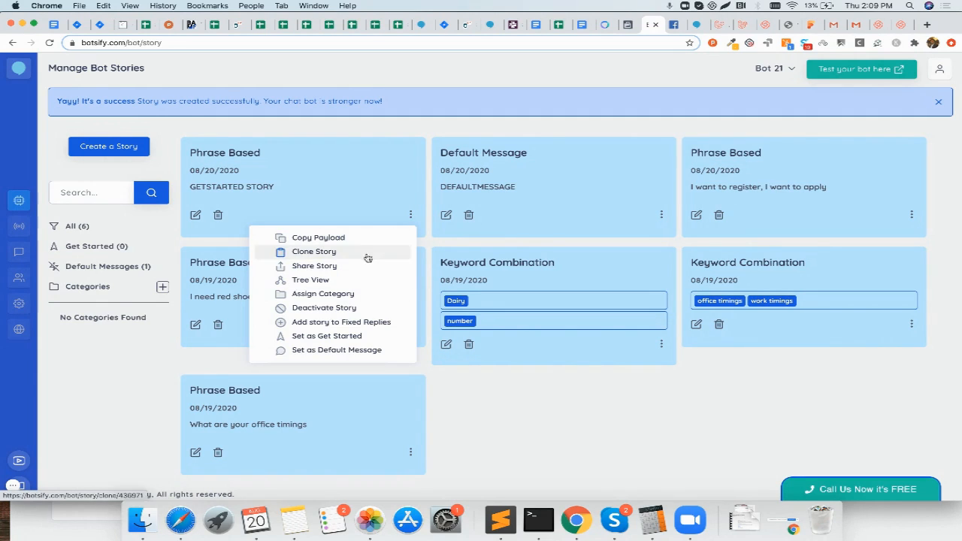
{"action": "left_click", "coordinate": [328, 335]}
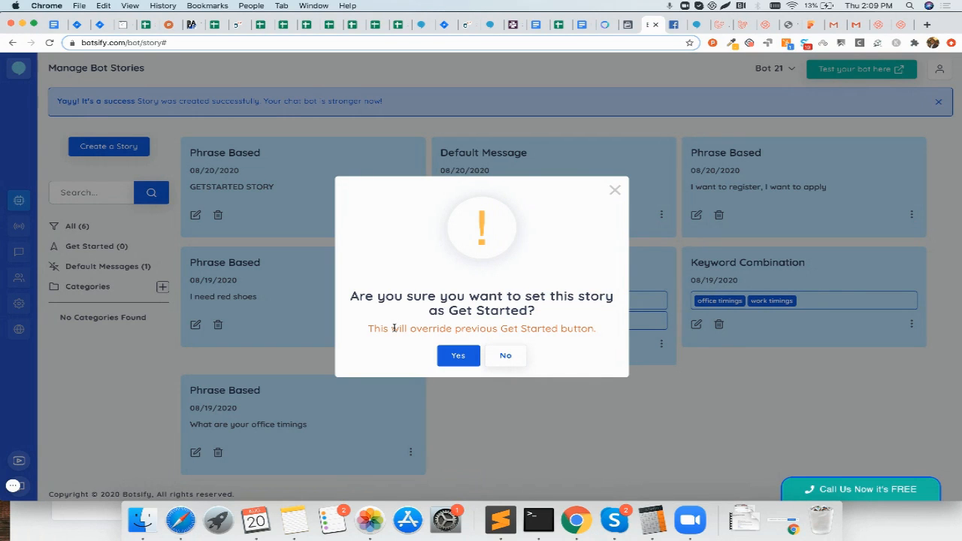
{"action": "left_click", "coordinate": [457, 355]}
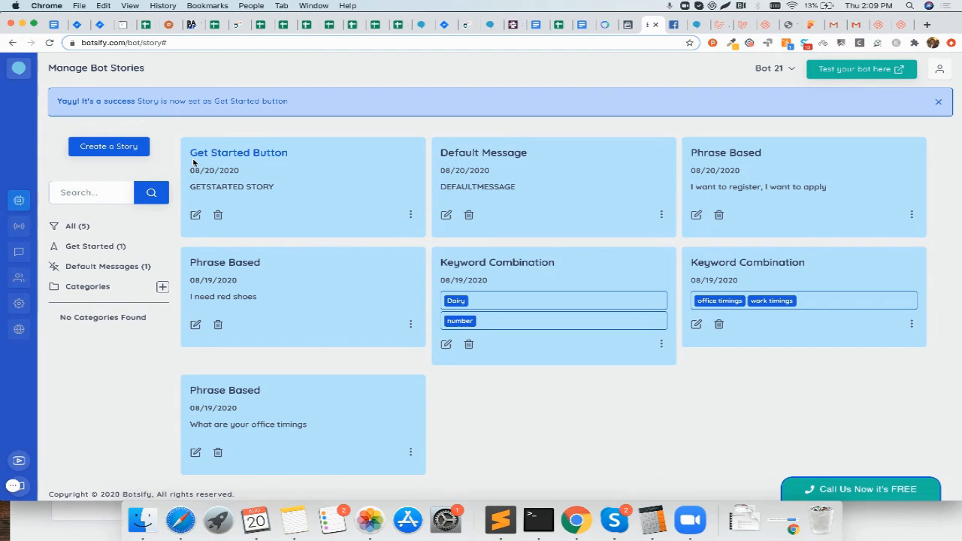
{"action": "mouse_move", "coordinate": [282, 132]}
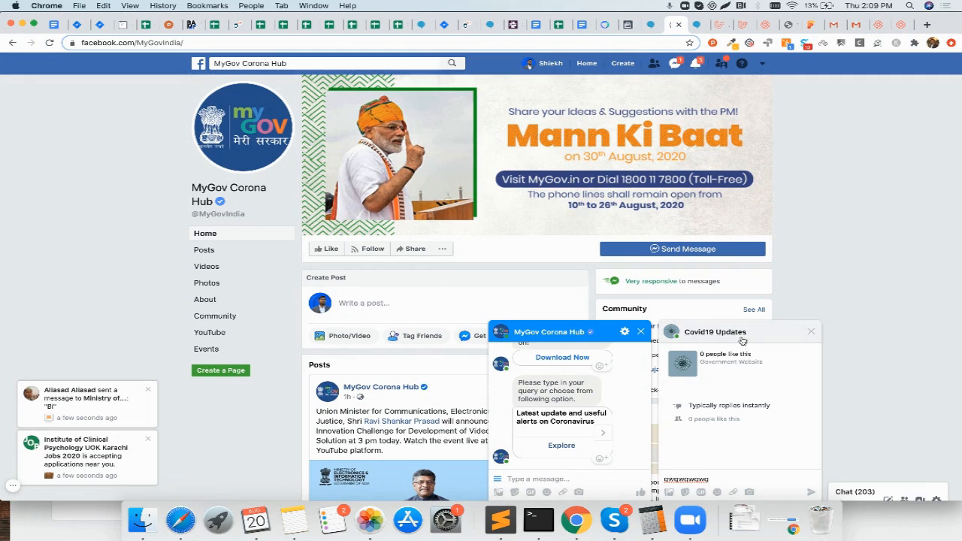
Step: Start the Covid19 Updates Messenger chat to receive the bot's Corona Virus welcome reply
{"action": "left_click", "coordinate": [715, 332]}
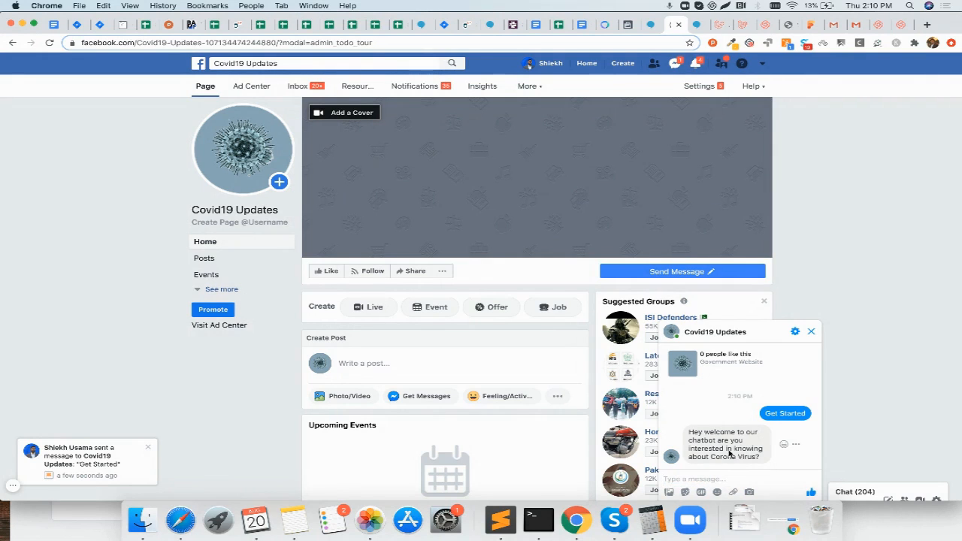
{"action": "mouse_move", "coordinate": [712, 447]}
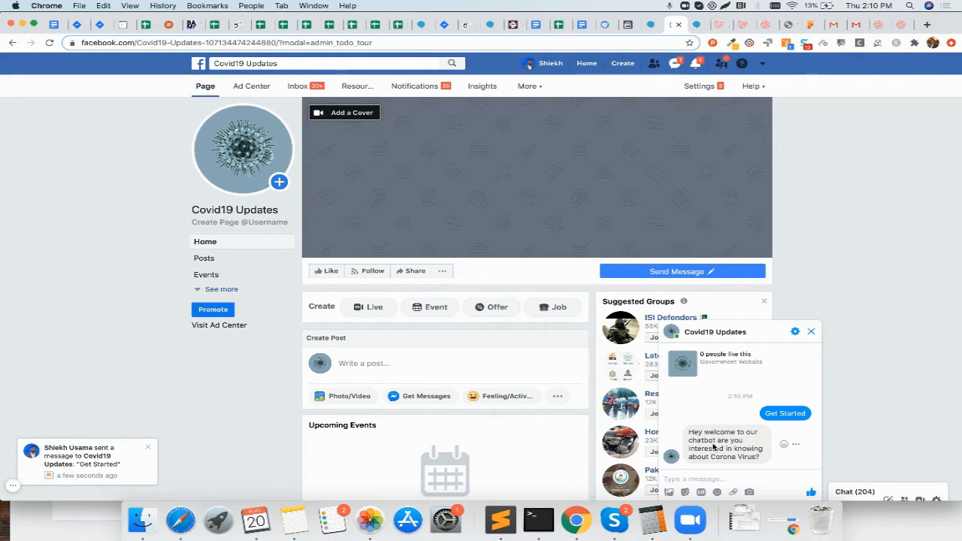